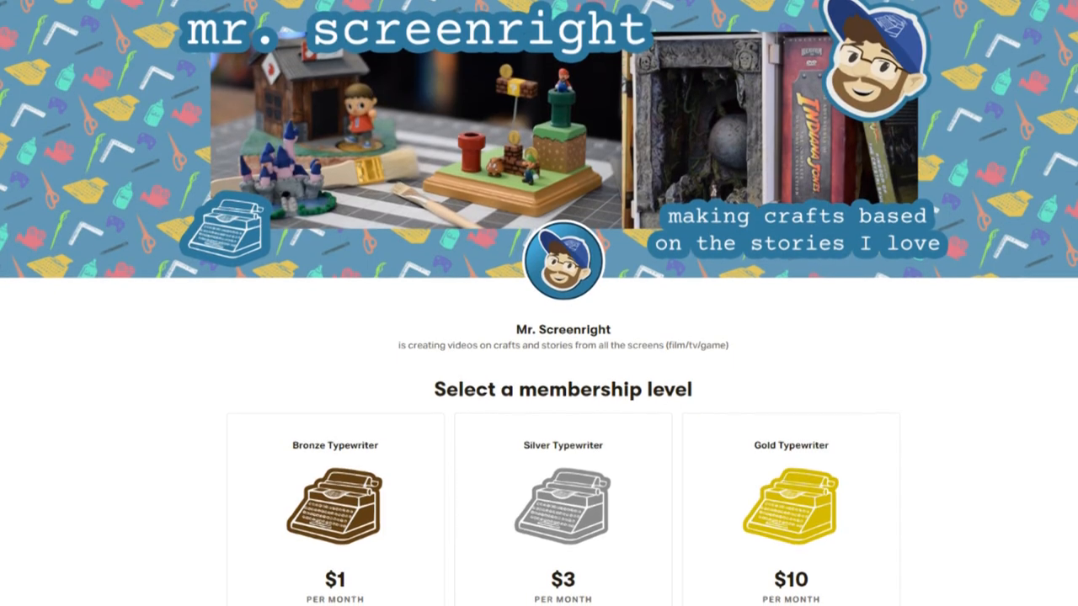
pyautogui.scroll(-3)
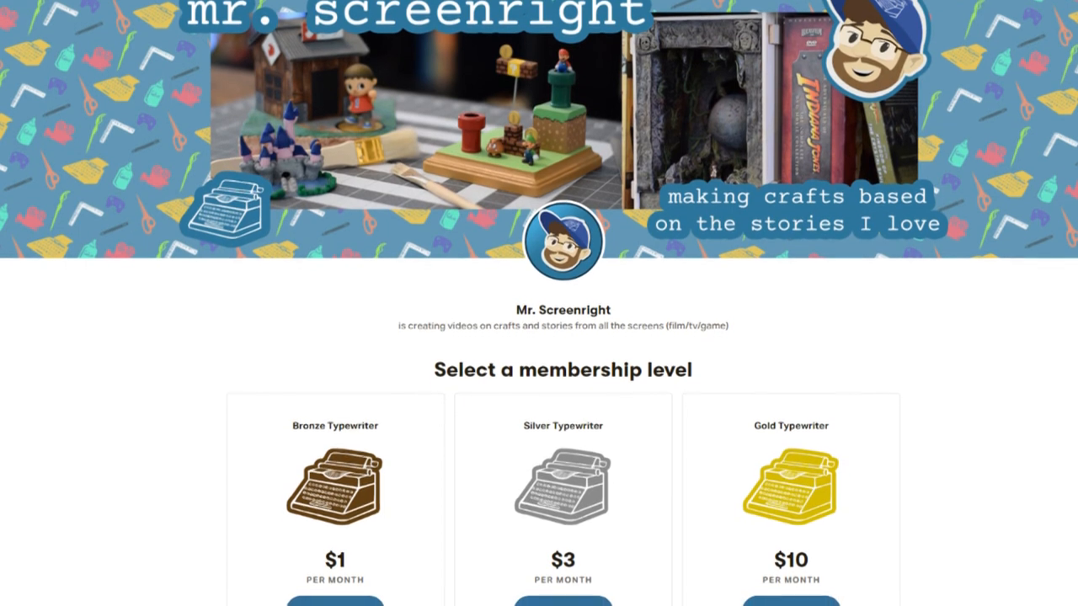
pyautogui.scroll(-3)
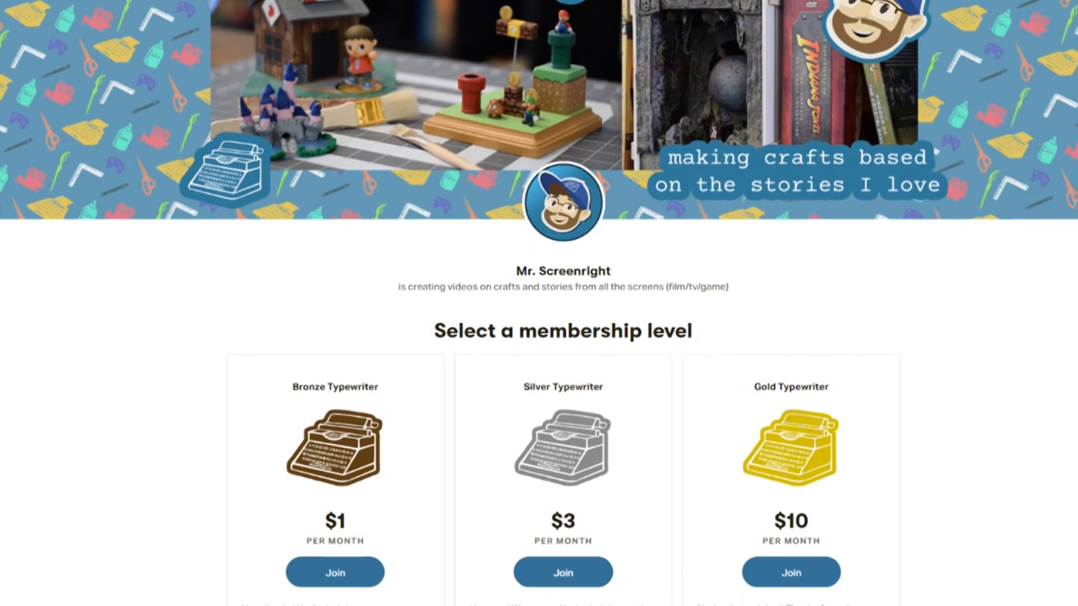
pyautogui.scroll(-3)
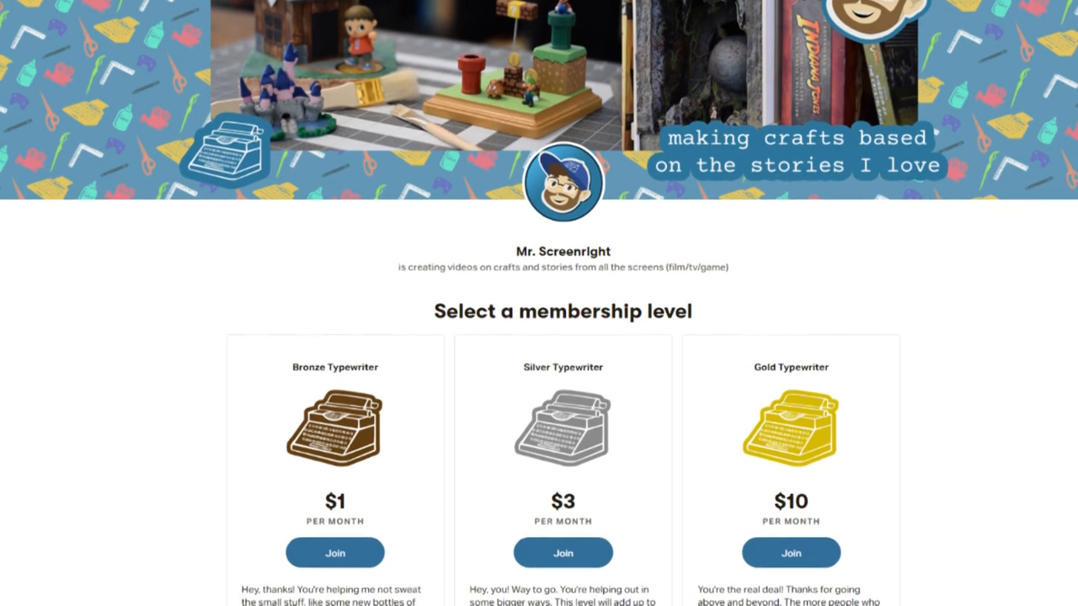
pyautogui.scroll(-3)
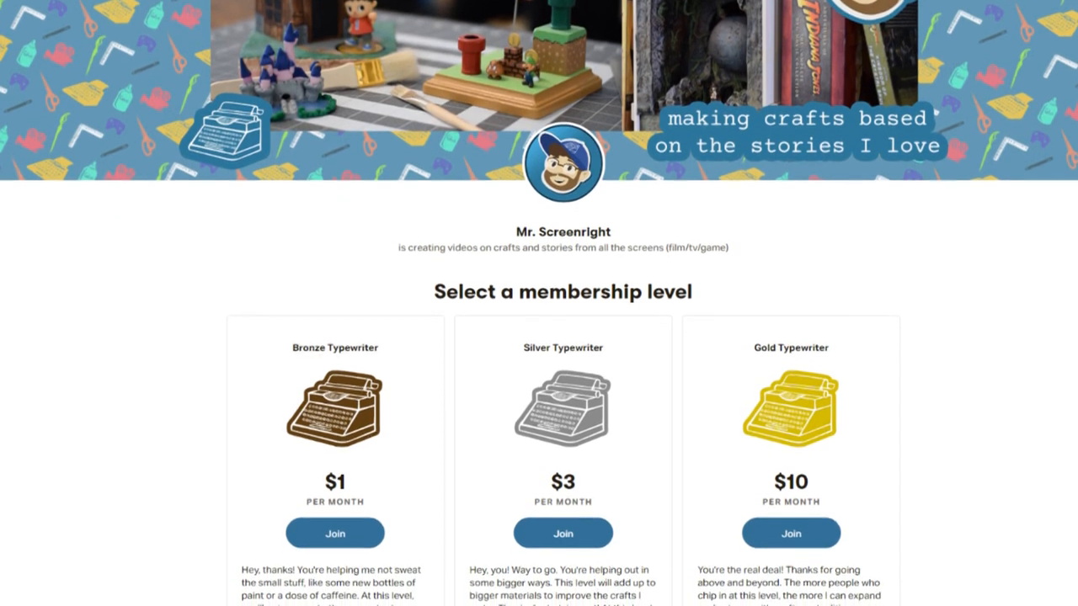